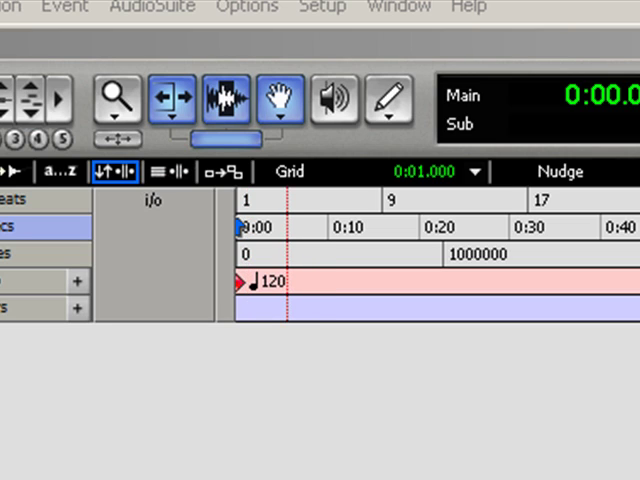
Bring up the I/O Setup window on the Input tab via the Setup menu
{"action": "left_click", "coordinate": [324, 8]}
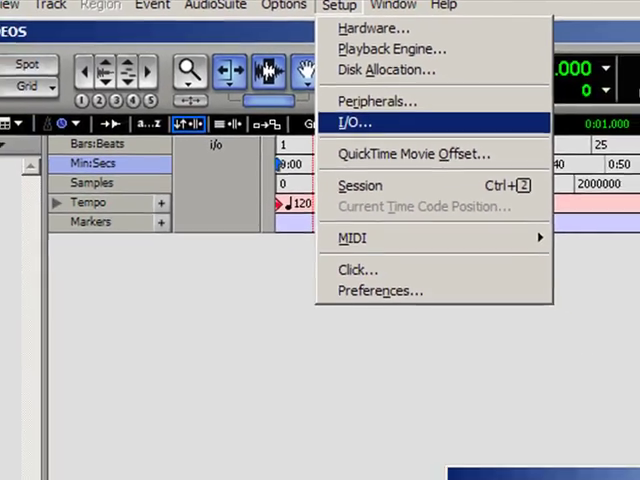
{"action": "left_click", "coordinate": [356, 122]}
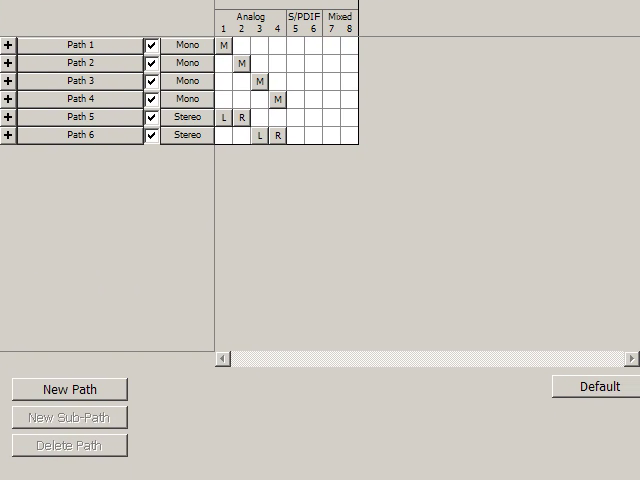
Delete Path 1 through Path 6 so the input path list is empty
{"action": "left_click", "coordinate": [76, 48]}
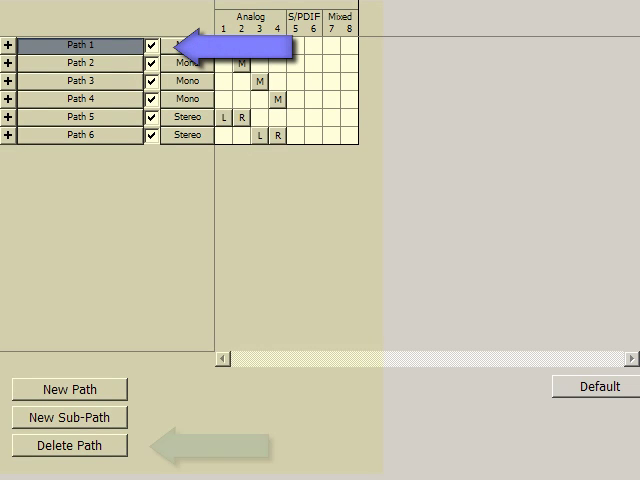
{"action": "left_click", "coordinate": [68, 444]}
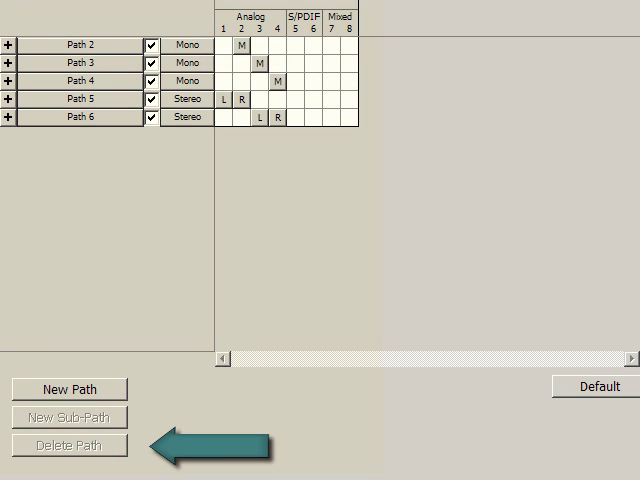
{"action": "left_click", "coordinate": [76, 44]}
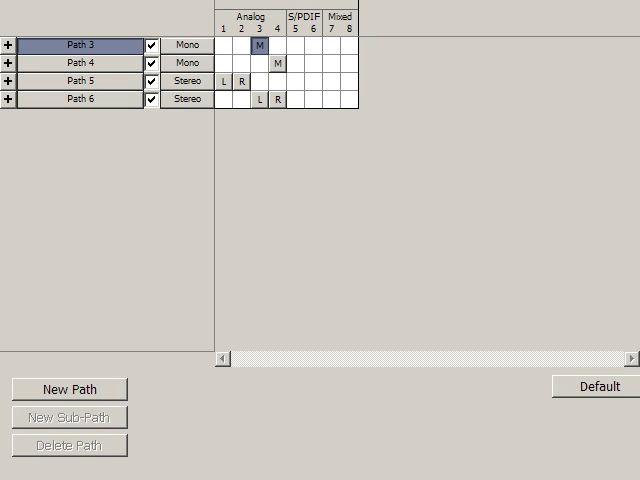
{"action": "left_click", "coordinate": [66, 444]}
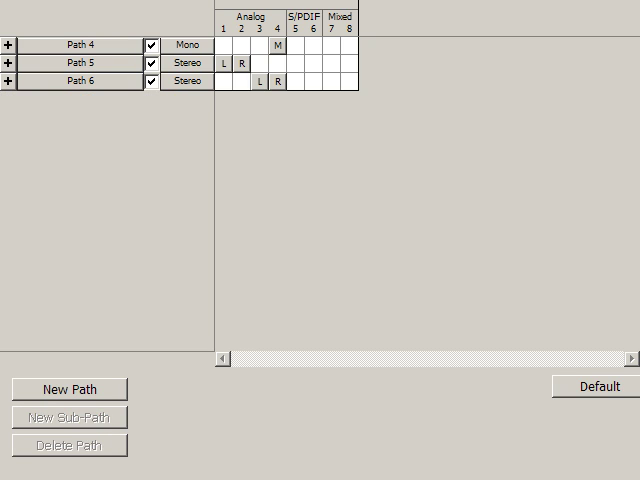
{"action": "left_click", "coordinate": [68, 444]}
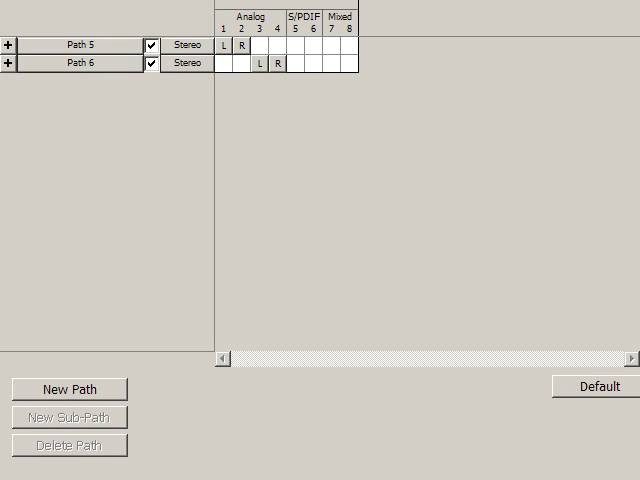
{"action": "left_click", "coordinate": [76, 44]}
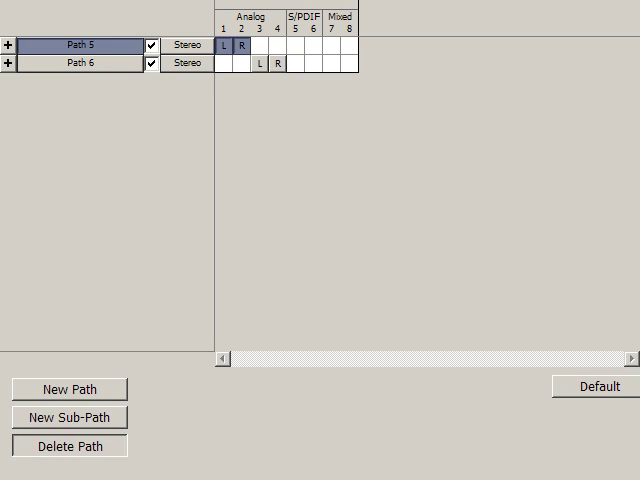
{"action": "left_click", "coordinate": [68, 446]}
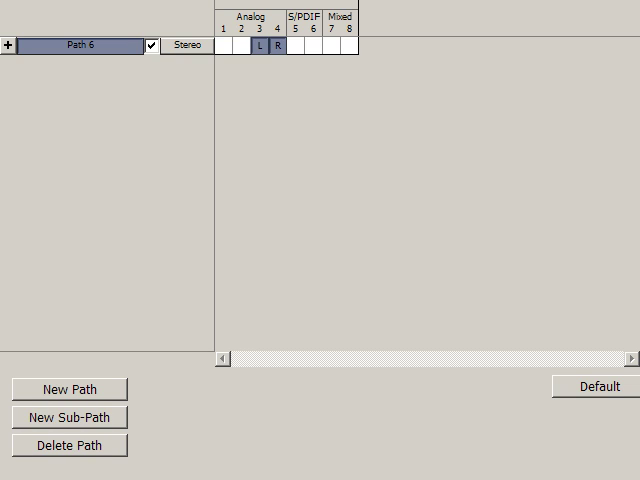
{"action": "left_click", "coordinate": [68, 444]}
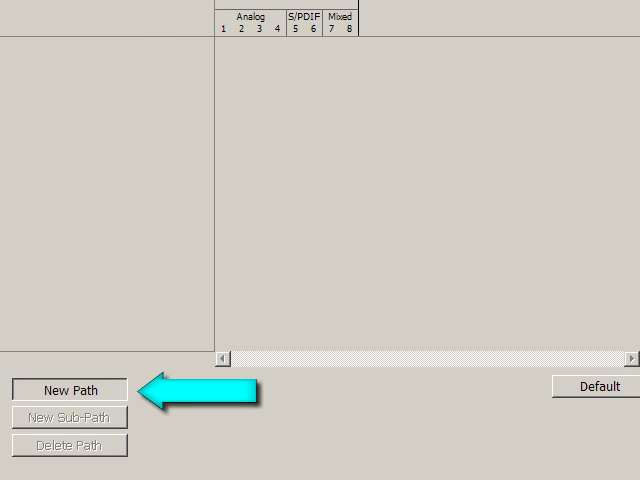
Create Path 1 and Path 2 as mono paths on analog inputs 1 and 2
{"action": "left_click", "coordinate": [68, 388]}
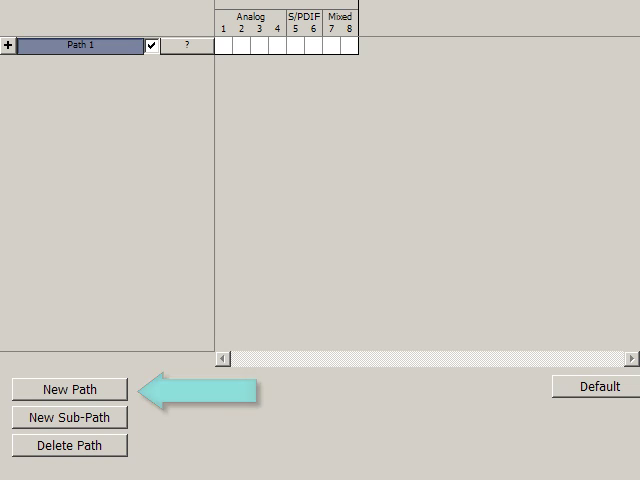
{"action": "left_click", "coordinate": [180, 46]}
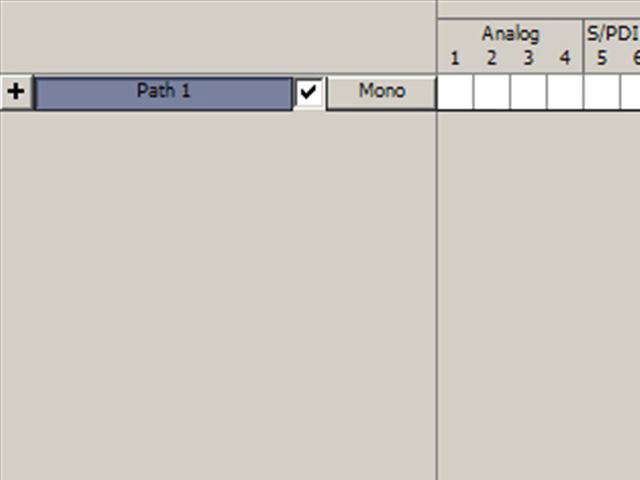
{"action": "mouse_move", "coordinate": [460, 190]}
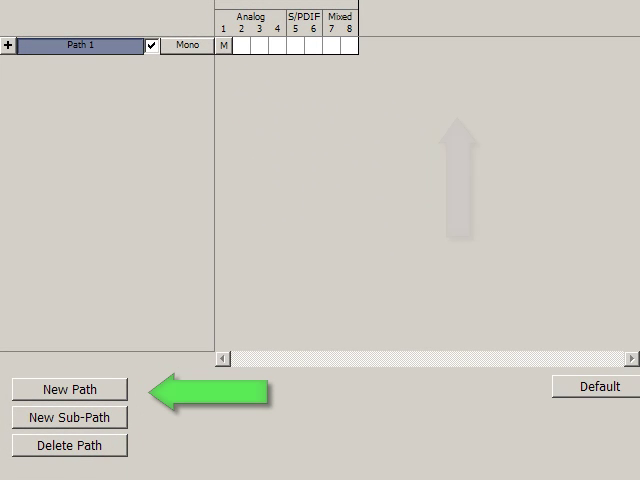
{"action": "left_click", "coordinate": [68, 388]}
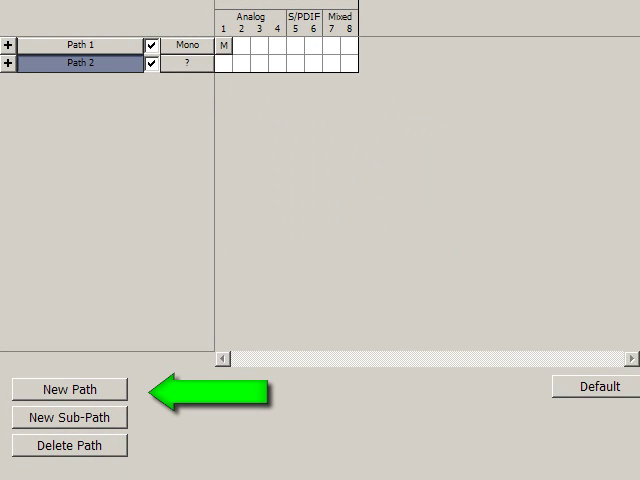
{"action": "left_click", "coordinate": [184, 68]}
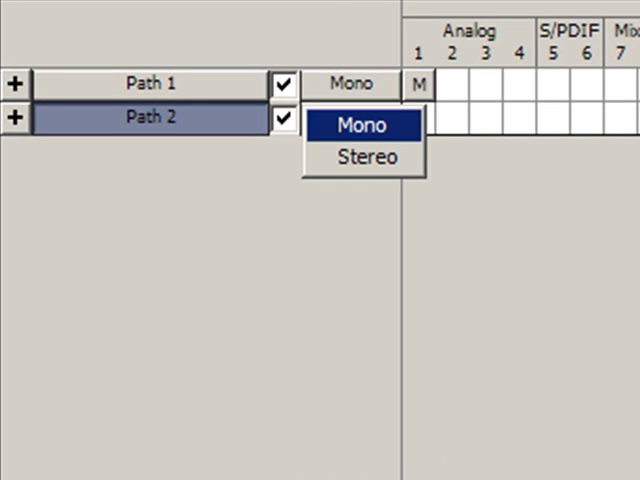
{"action": "left_click", "coordinate": [364, 124]}
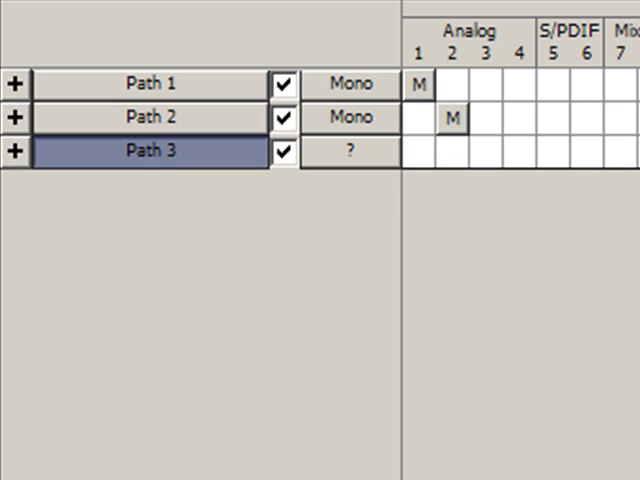
Create Path 3 and Path 4 as mono paths on analog inputs 3 and 4
{"action": "left_click", "coordinate": [350, 152]}
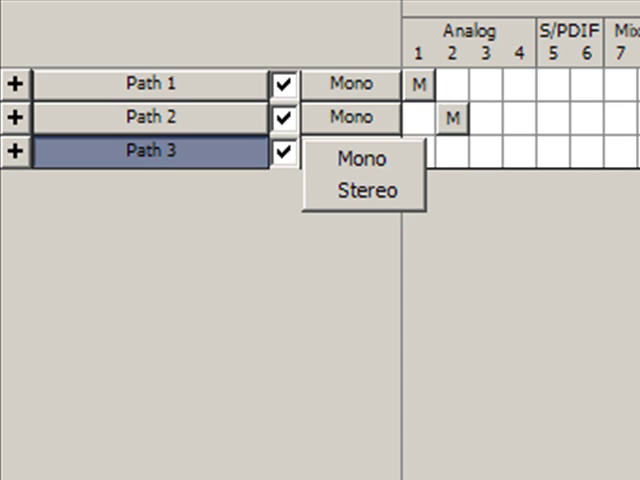
{"action": "left_click", "coordinate": [362, 158]}
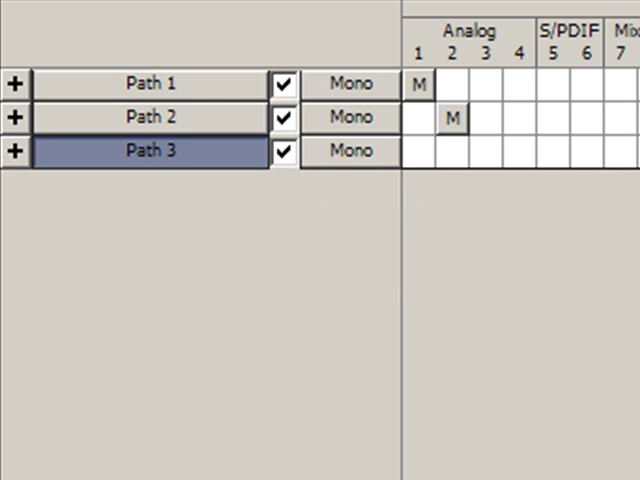
{"action": "left_click", "coordinate": [488, 152]}
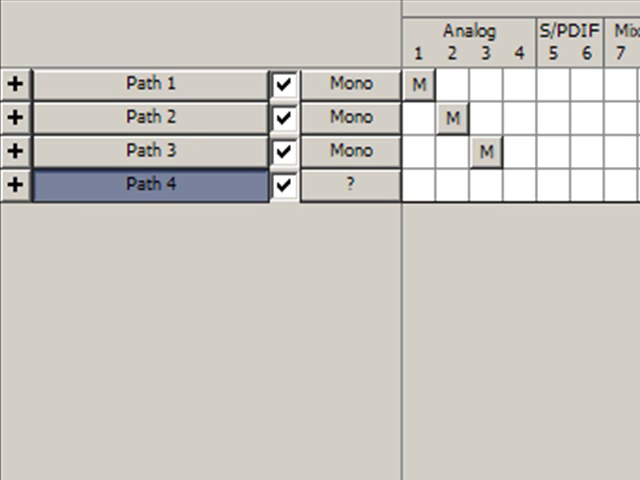
{"action": "left_click", "coordinate": [348, 184]}
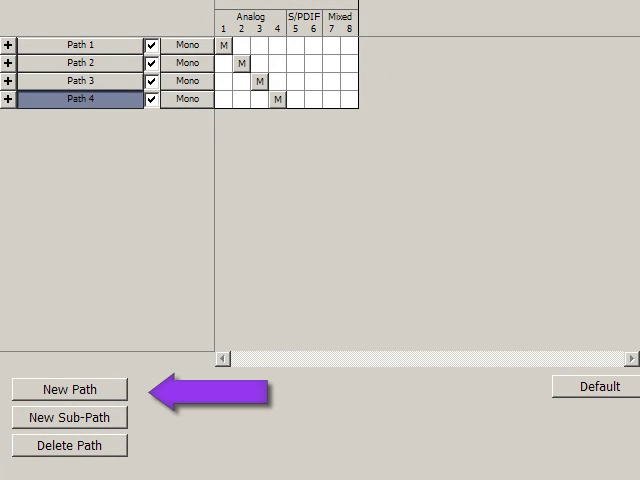
Add stereo Path 5 on analog inputs 1–2 and a stereo Path 6
{"action": "left_click", "coordinate": [68, 388]}
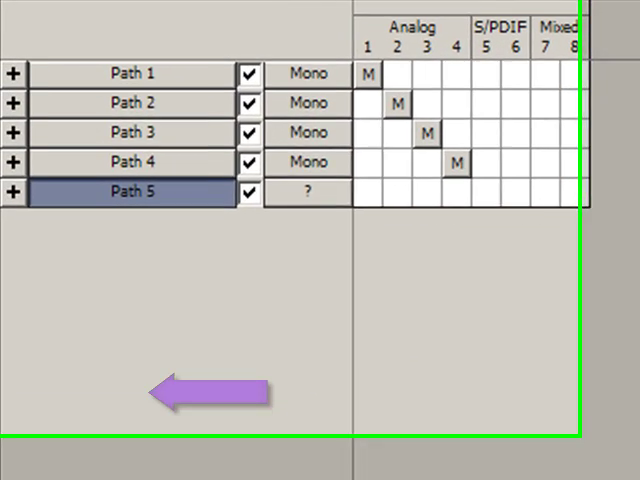
{"action": "left_click", "coordinate": [308, 192]}
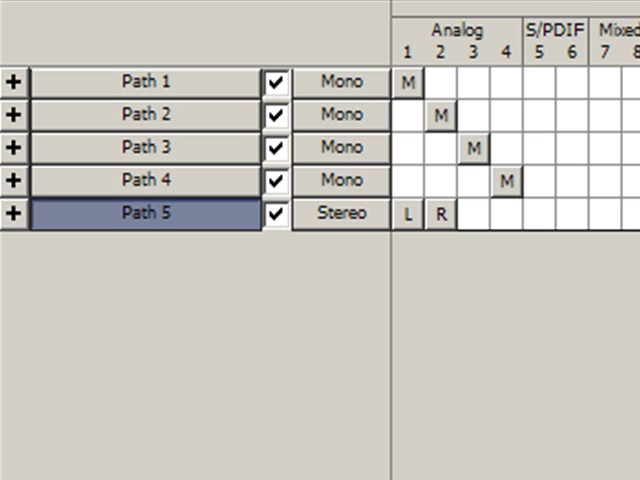
{"action": "left_click", "coordinate": [16, 212]}
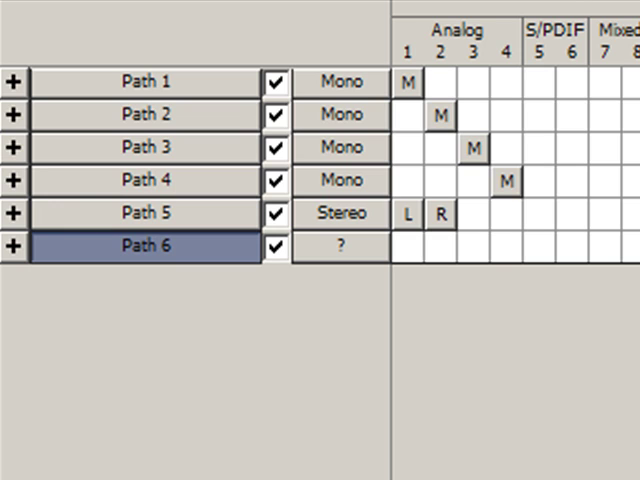
{"action": "left_click", "coordinate": [342, 246]}
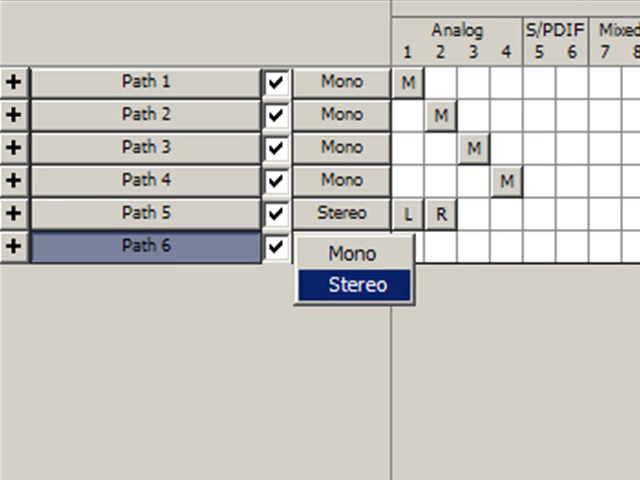
{"action": "left_click", "coordinate": [352, 284]}
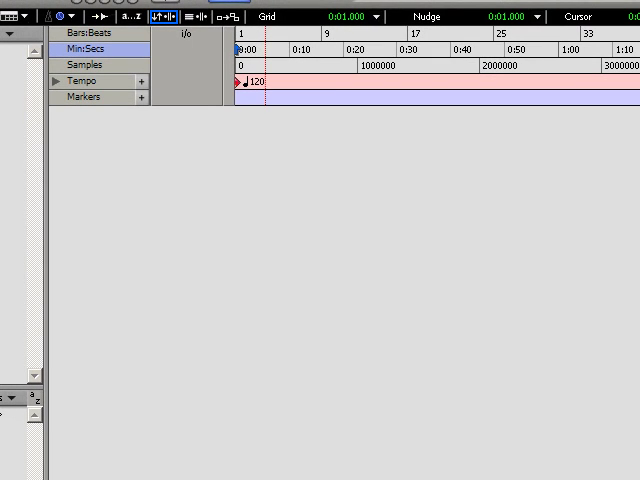
{"action": "mouse_move", "coordinate": [146, 80]}
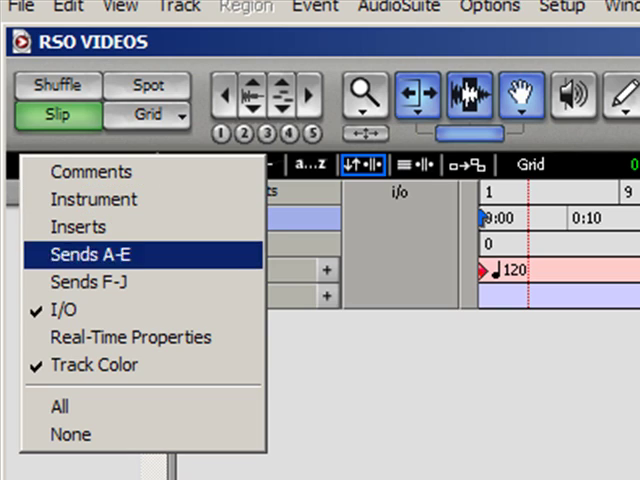
{"action": "mouse_move", "coordinate": [120, 310]}
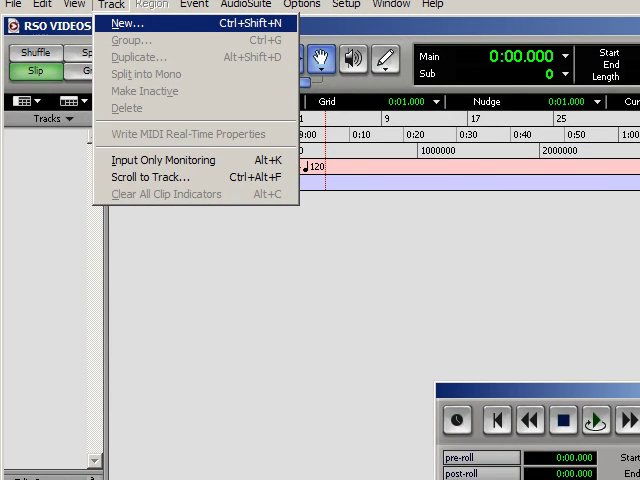
Create one mono audio track, Audio 1, and feed it from Path 2 (Mono)
{"action": "left_click", "coordinate": [128, 22]}
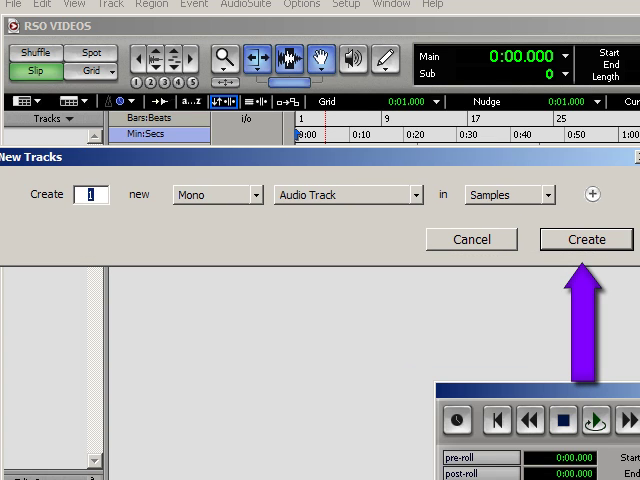
{"action": "left_click", "coordinate": [586, 240]}
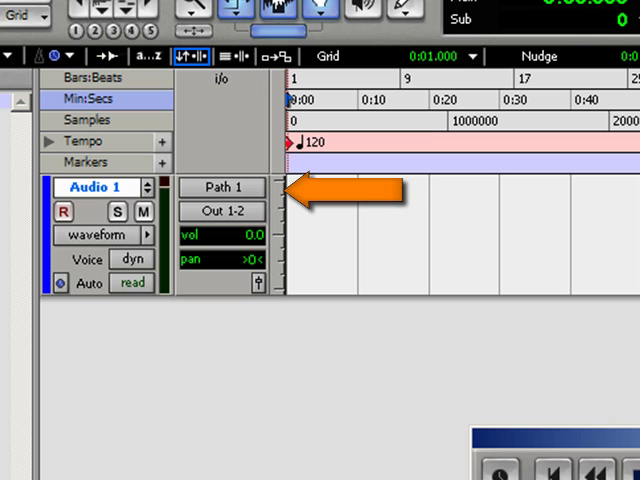
{"action": "left_click", "coordinate": [222, 188]}
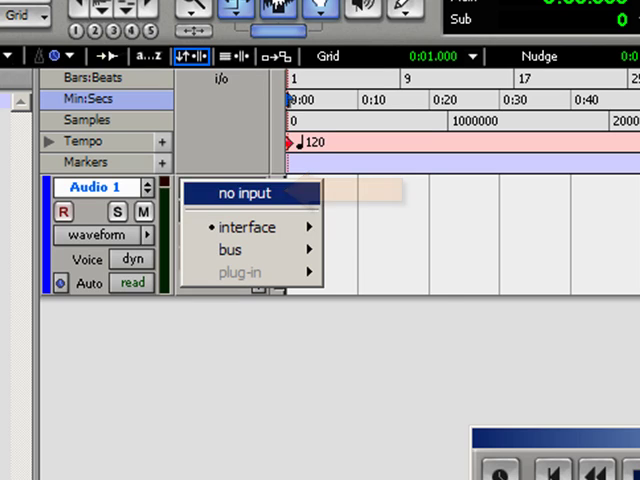
{"action": "mouse_move", "coordinate": [248, 228]}
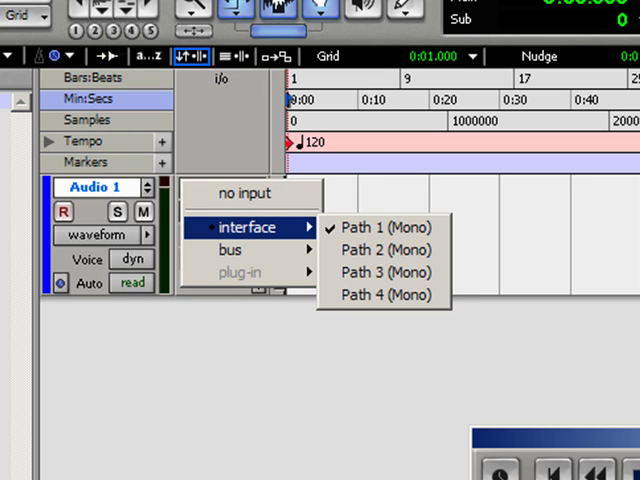
{"action": "mouse_move", "coordinate": [386, 228]}
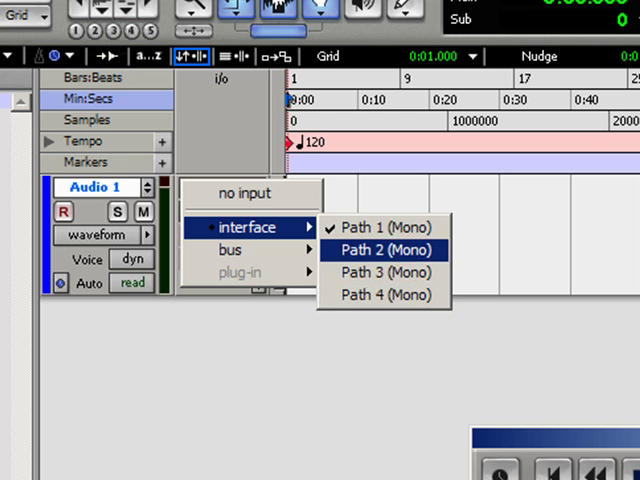
{"action": "left_click", "coordinate": [384, 250]}
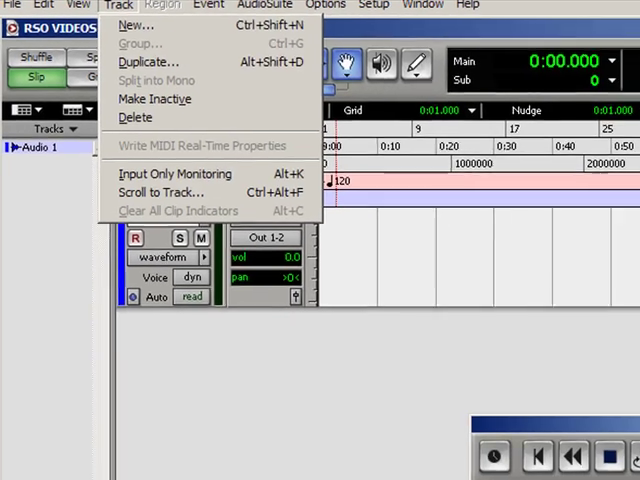
Create a second mono audio track, Audio 2, fed from Path 3 (Mono)
{"action": "left_click", "coordinate": [136, 24]}
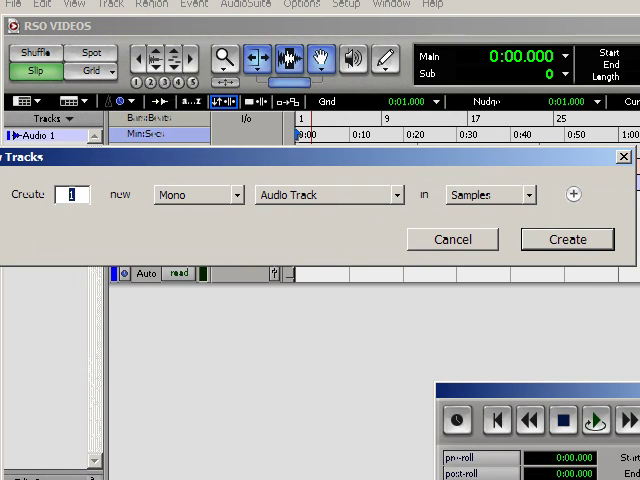
{"action": "left_click", "coordinate": [566, 240]}
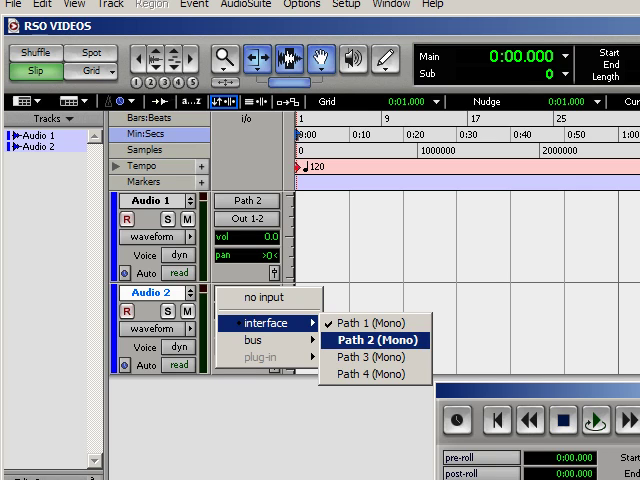
{"action": "left_click", "coordinate": [372, 358]}
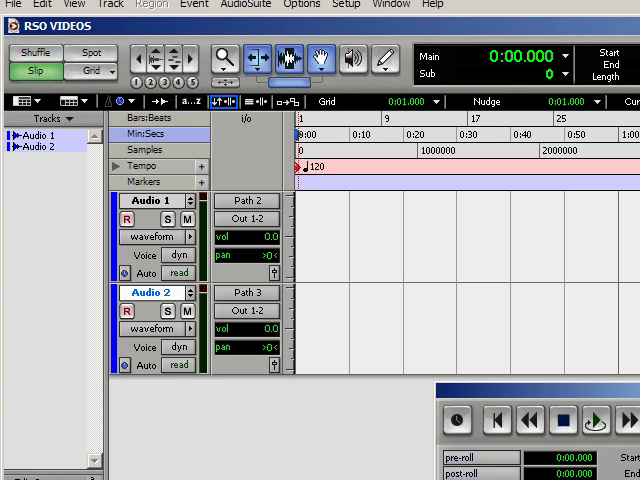
Start a third audio track, Audio 3, with its format set to Stereo
{"action": "left_click", "coordinate": [108, 4]}
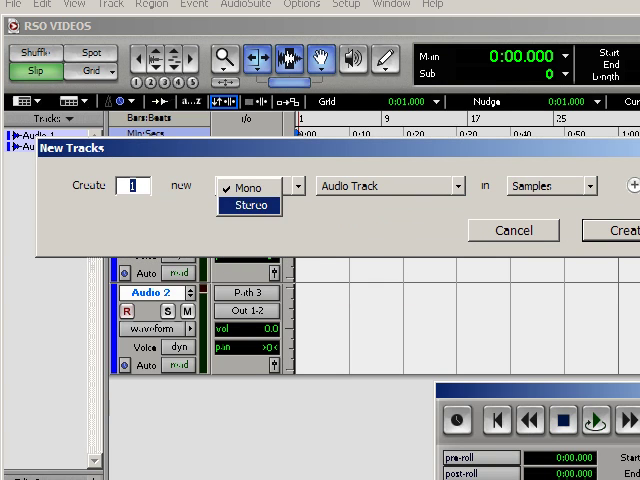
{"action": "left_click", "coordinate": [250, 204]}
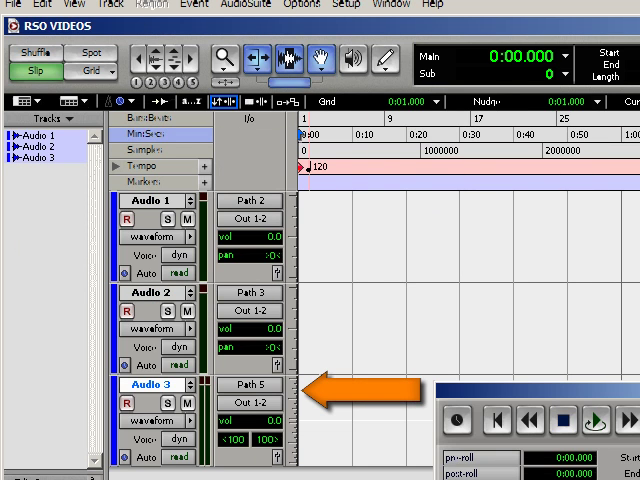
{"action": "mouse_move", "coordinate": [248, 384]}
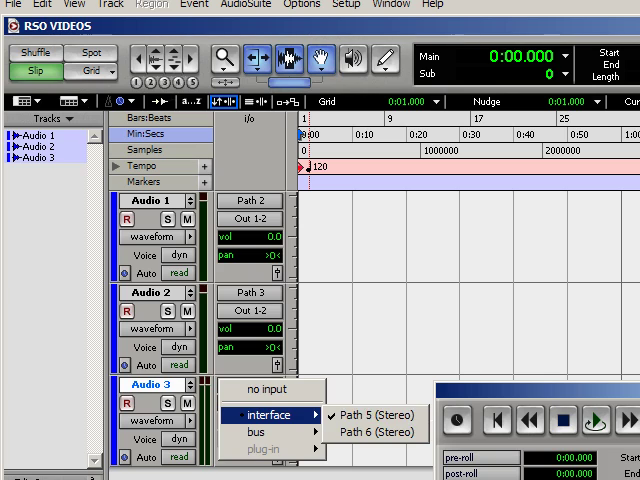
{"action": "mouse_move", "coordinate": [376, 432]}
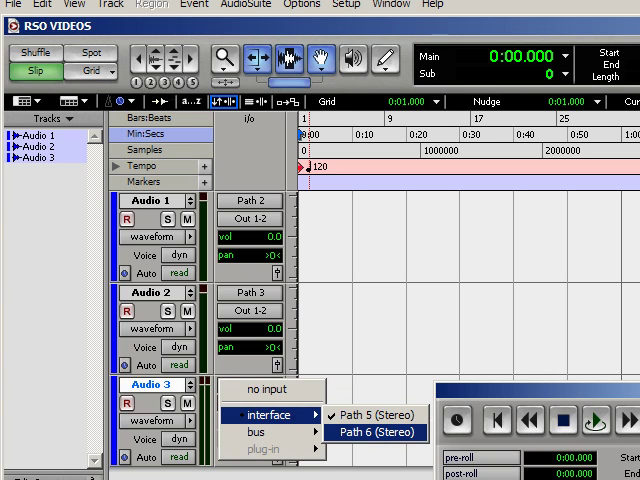